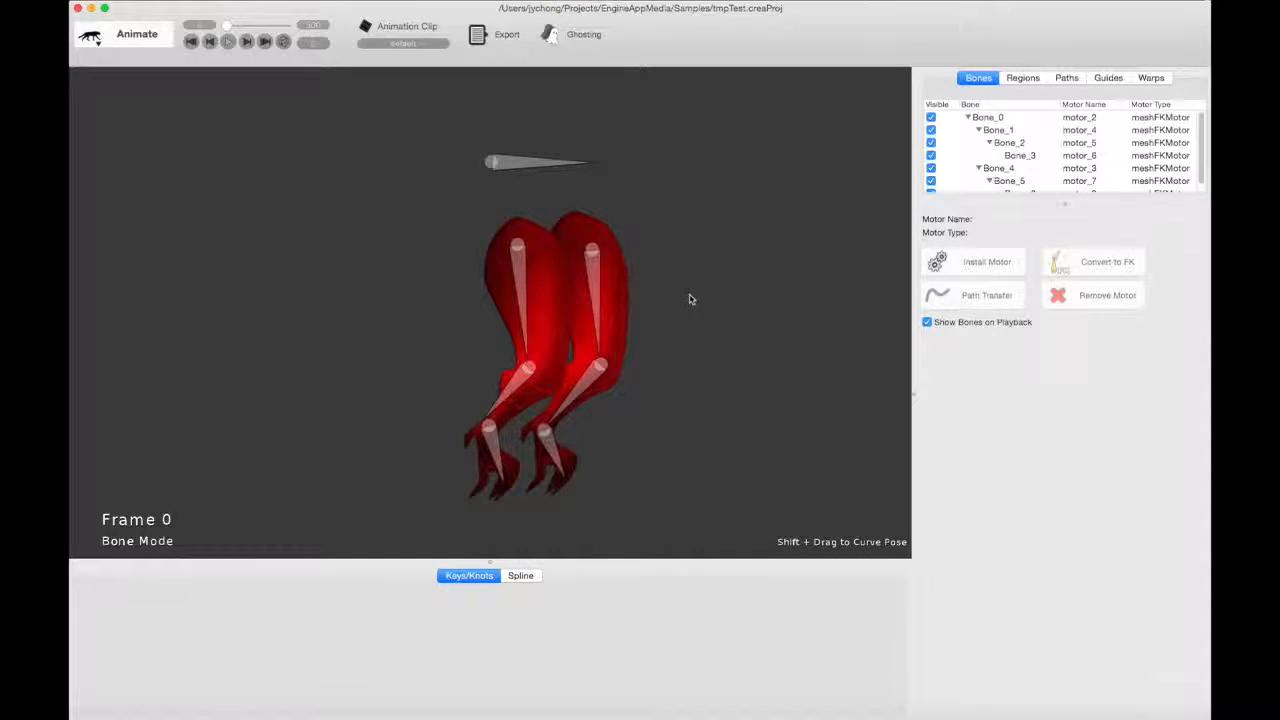
# Step: Install an IK Rotate Motor on the selected leg's lower bone from the motor list
pyautogui.click(998, 130)
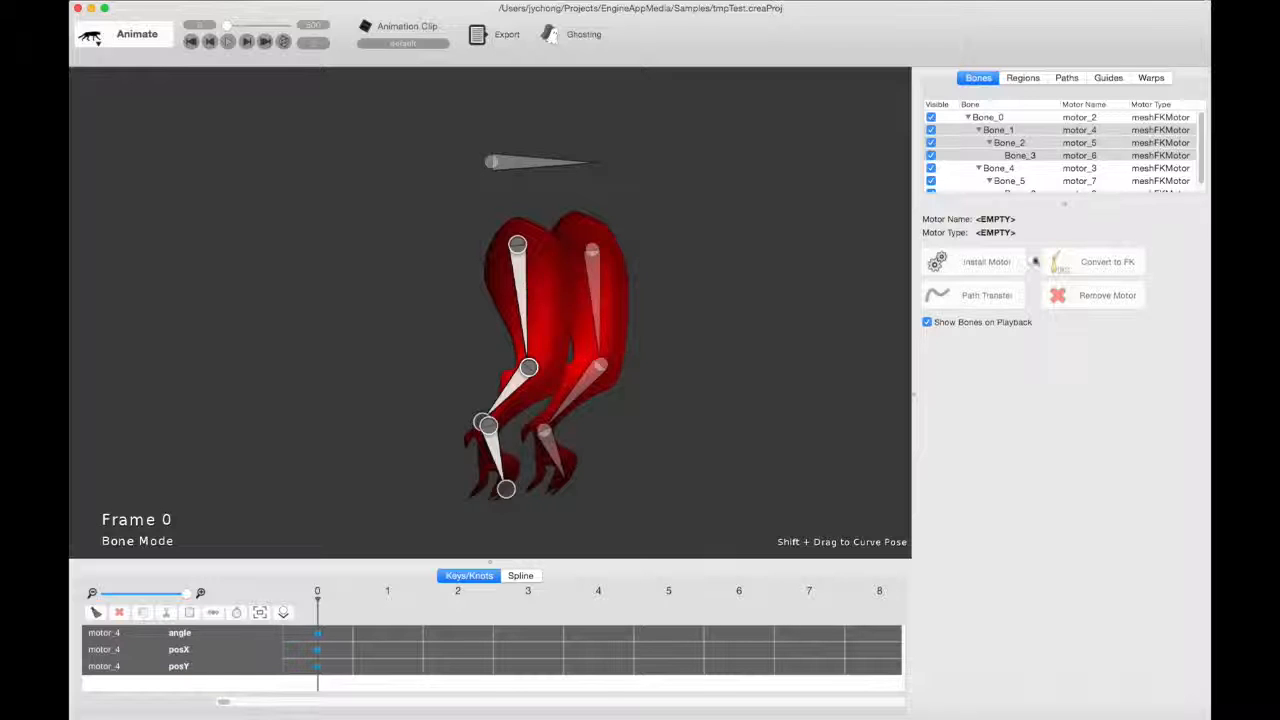
pyautogui.moveTo(716, 292)
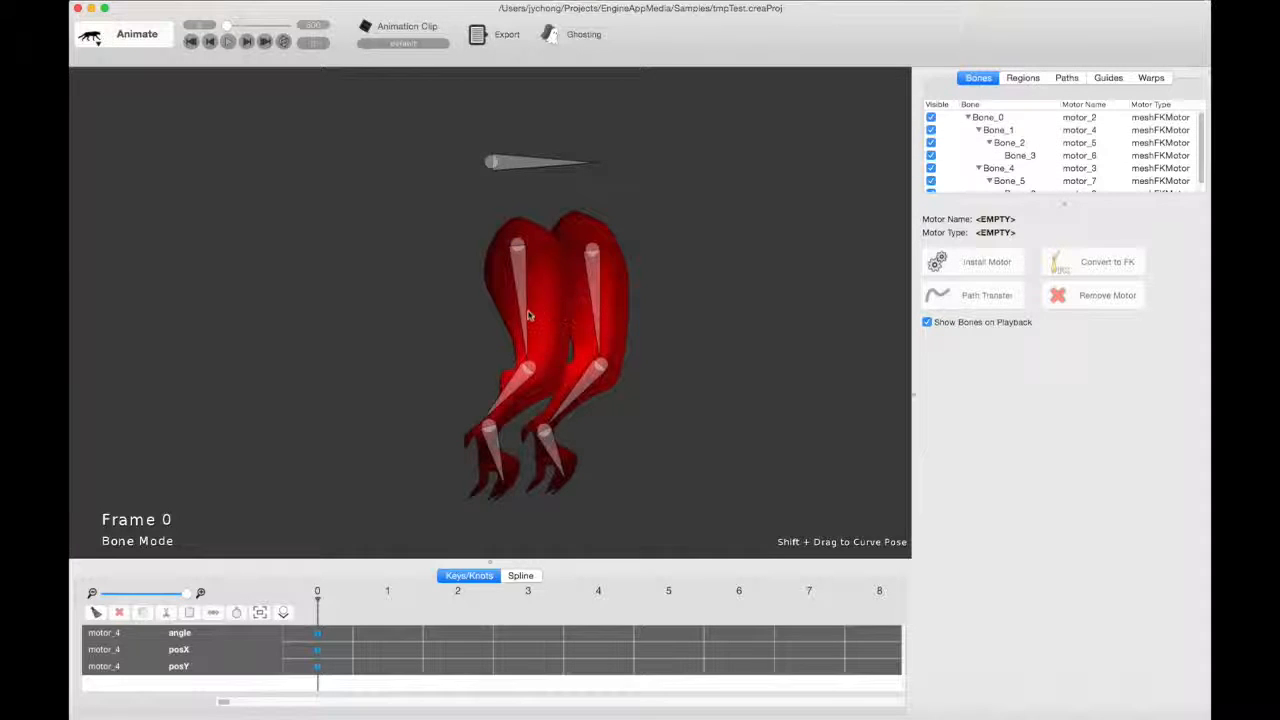
pyautogui.click(548, 364)
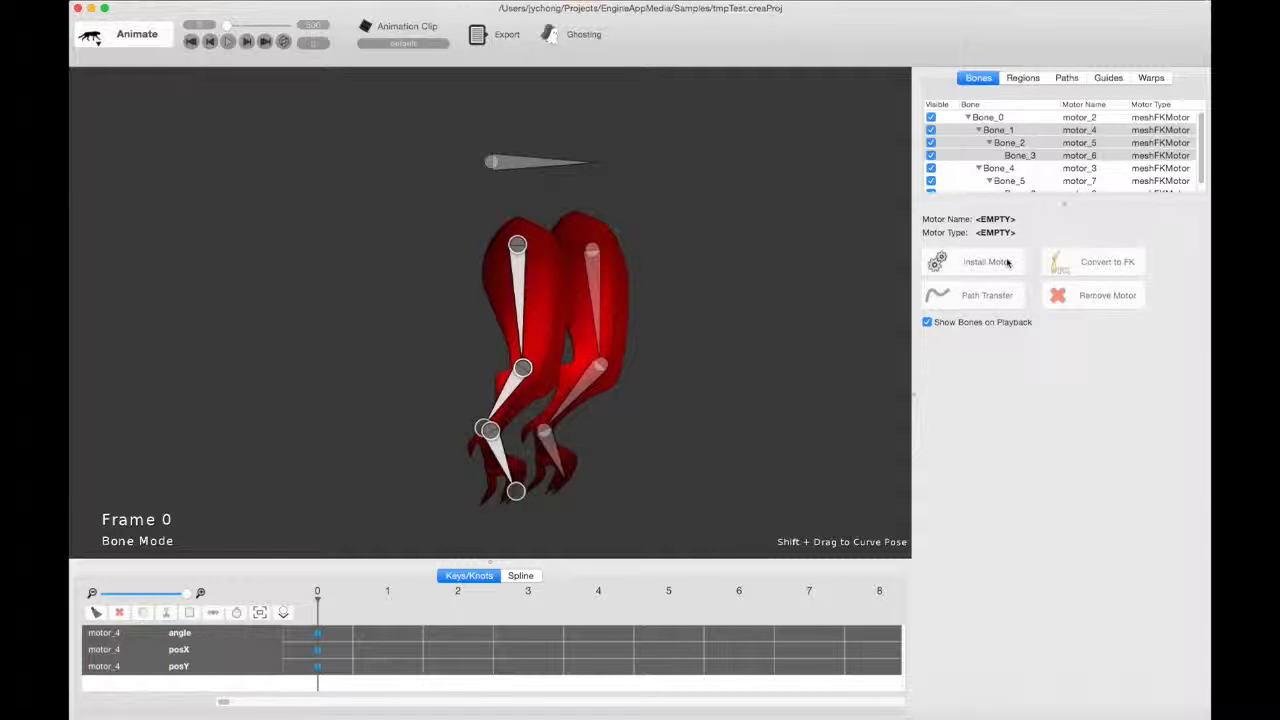
pyautogui.click(986, 260)
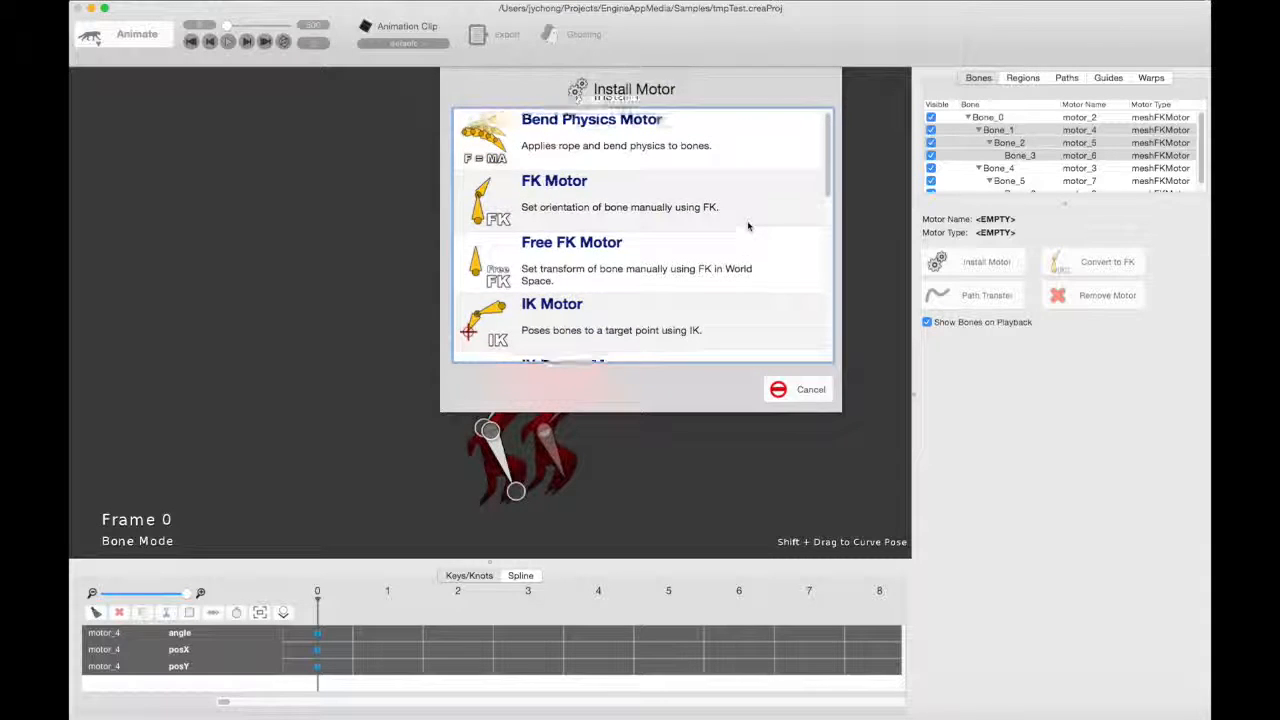
pyautogui.scroll(-3)
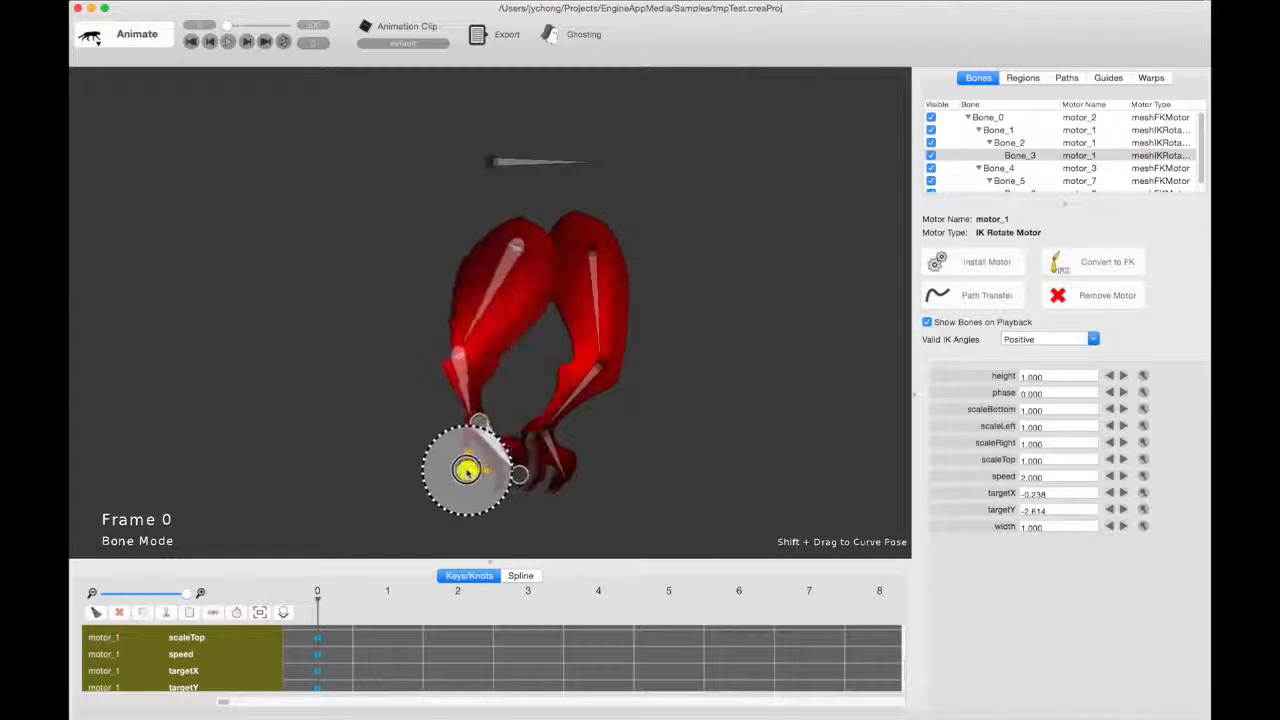
# Step: Set the IK Rotate Motor's parameter to 1.000 and replay so the legs curl under the body
pyautogui.moveTo(468, 472); pyautogui.dragTo(480, 450)
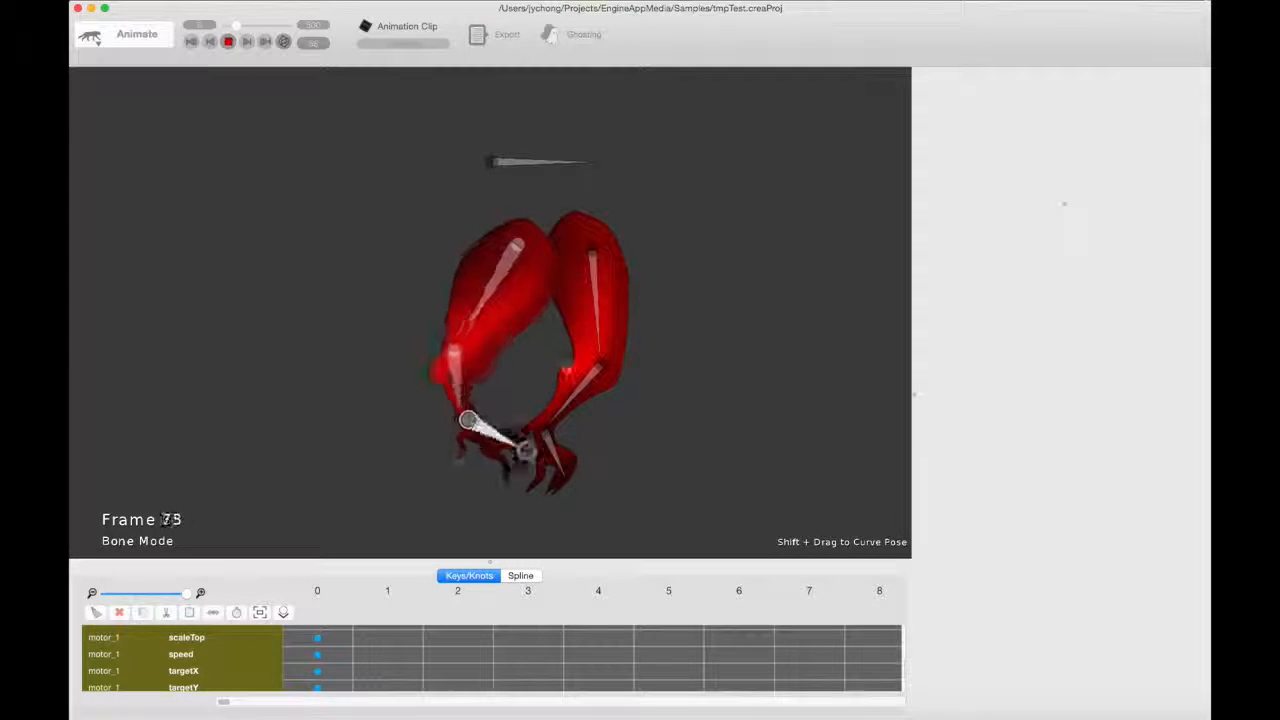
pyautogui.click(228, 40)
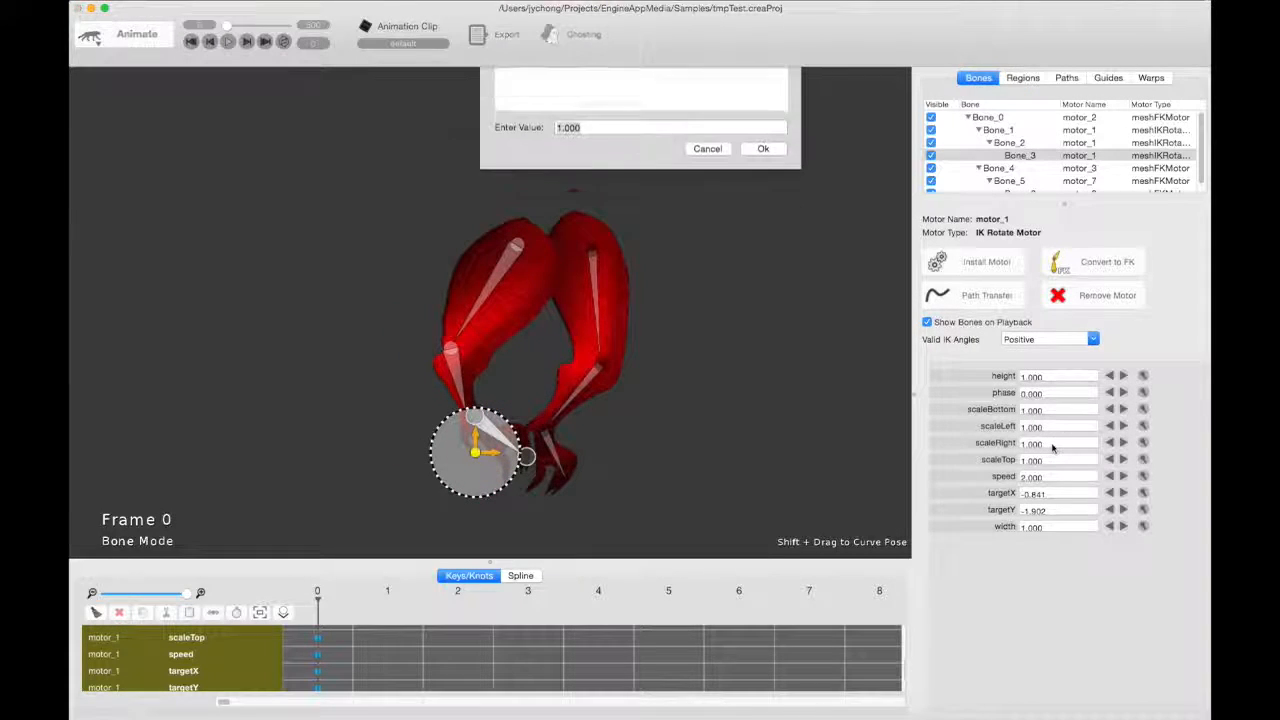
pyautogui.click(764, 148)
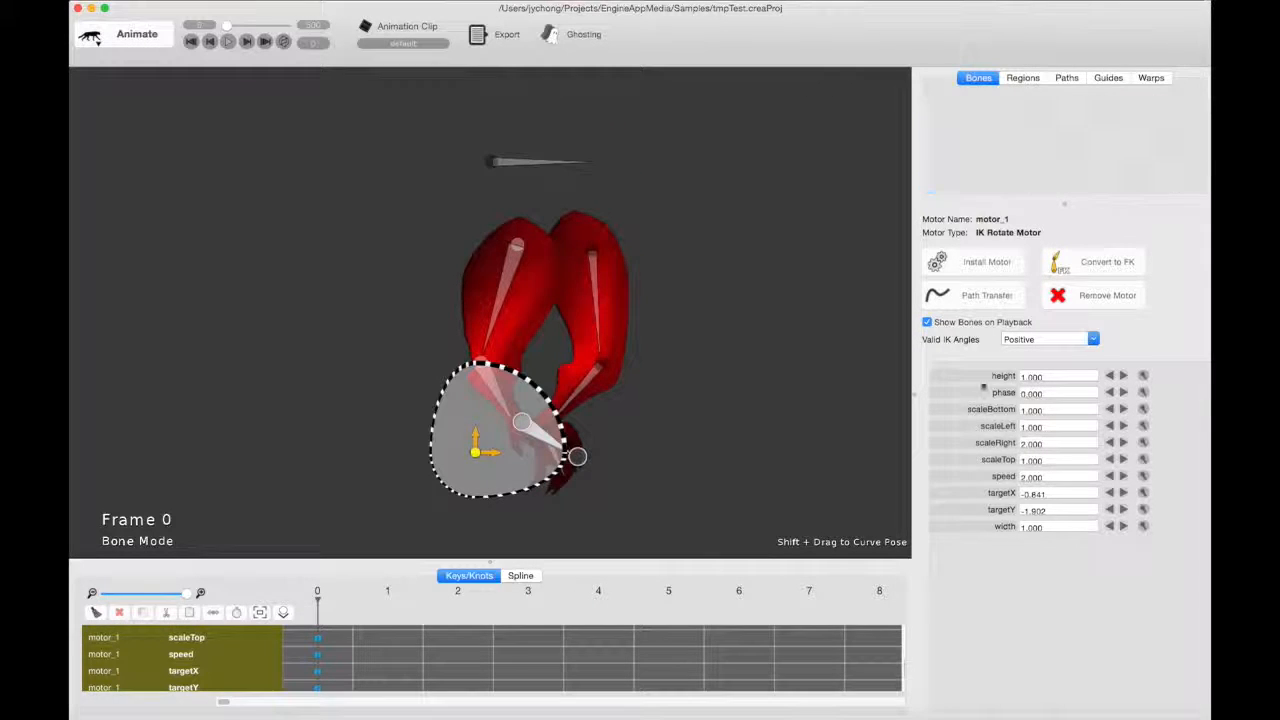
pyautogui.click(228, 40)
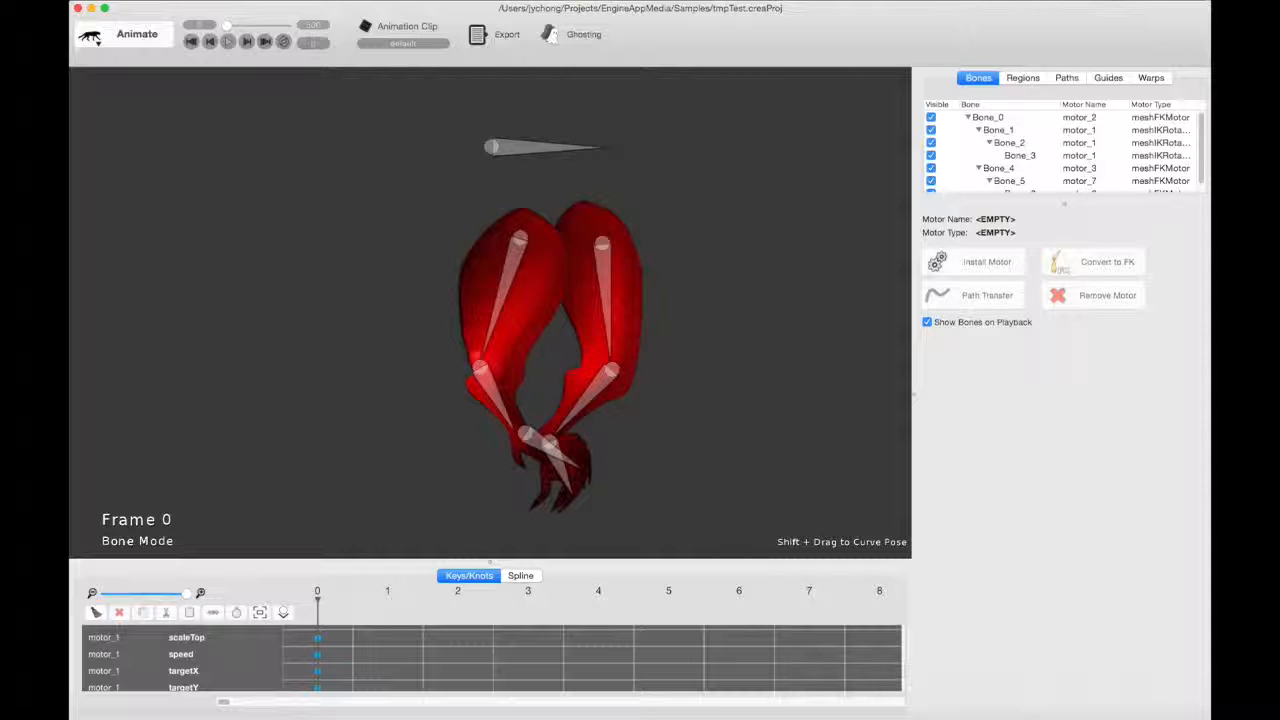
# Step: Install a Leg Motor on the leg's root bone, raise its target gizmo higher on the leg and preview
pyautogui.click(1020, 156)
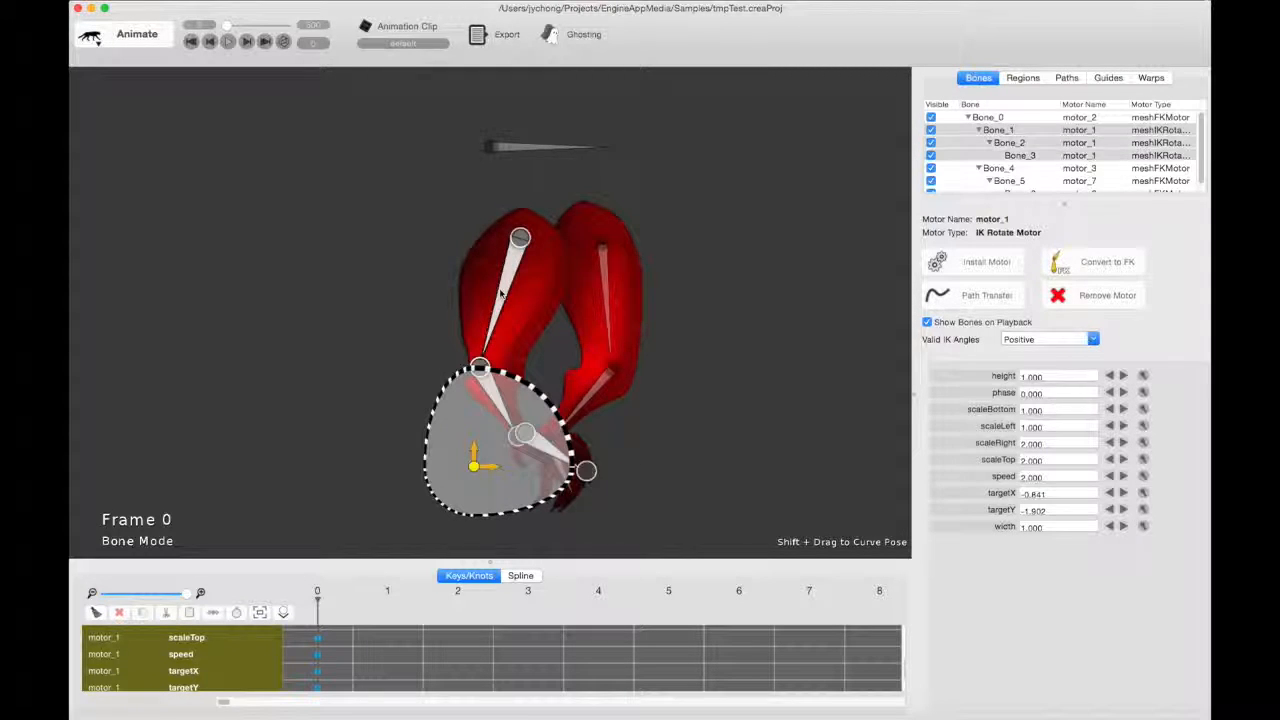
pyautogui.click(984, 260)
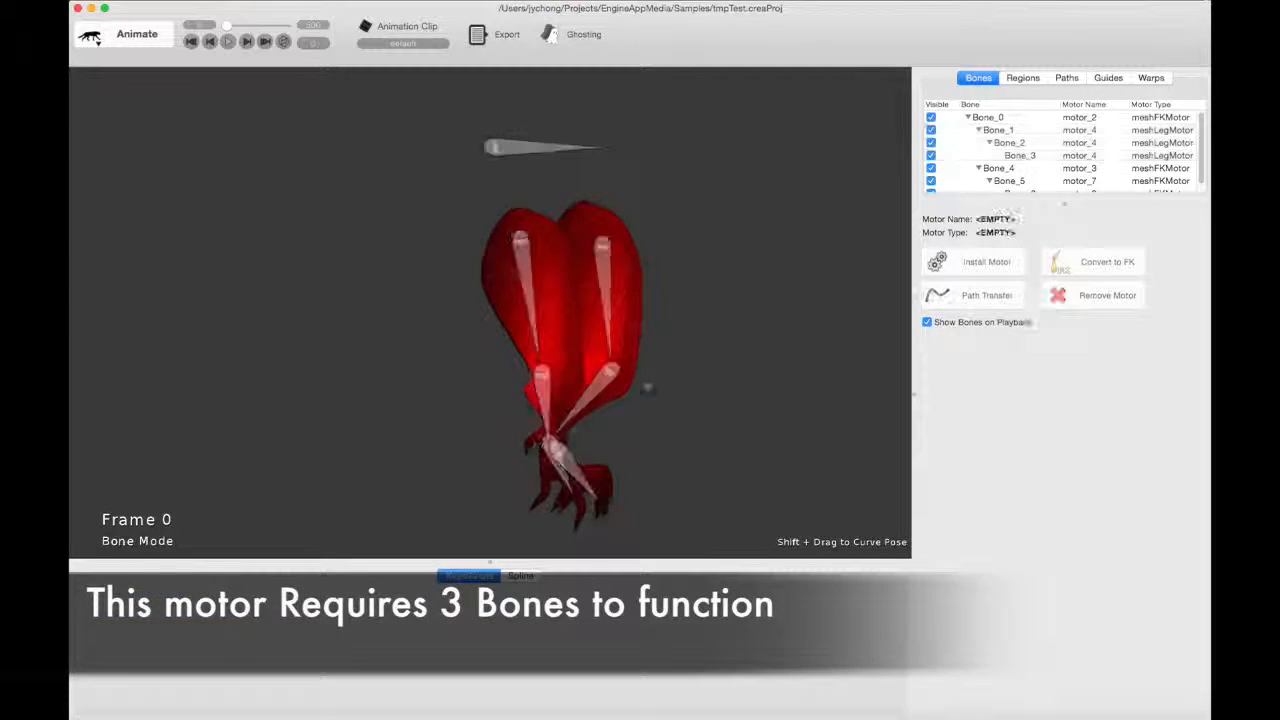
pyautogui.click(996, 130)
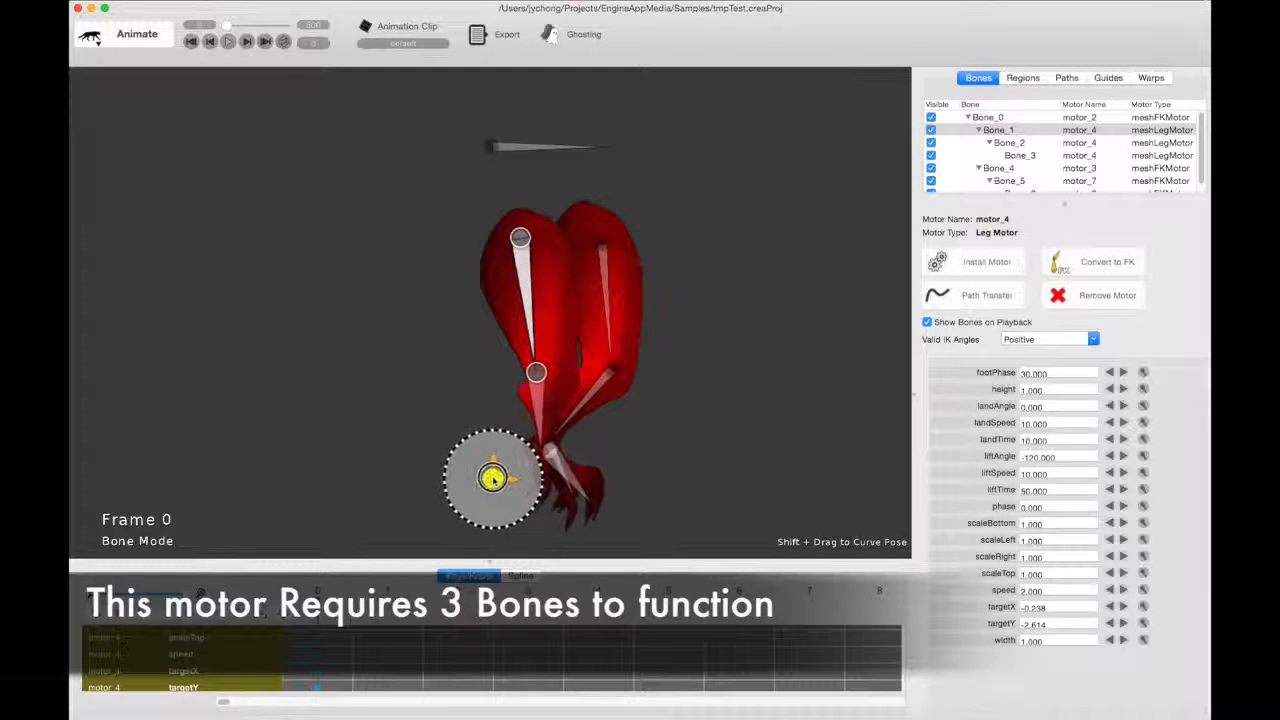
pyautogui.moveTo(490, 478); pyautogui.dragTo(490, 428)
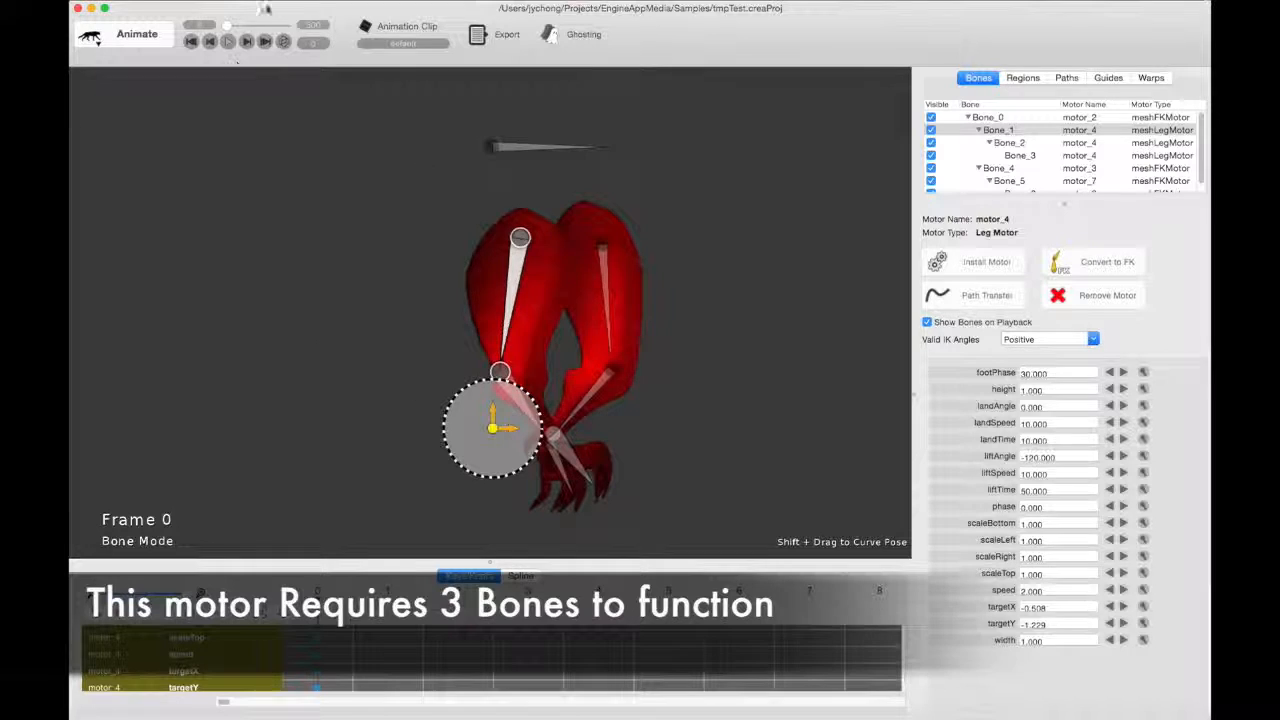
pyautogui.click(228, 40)
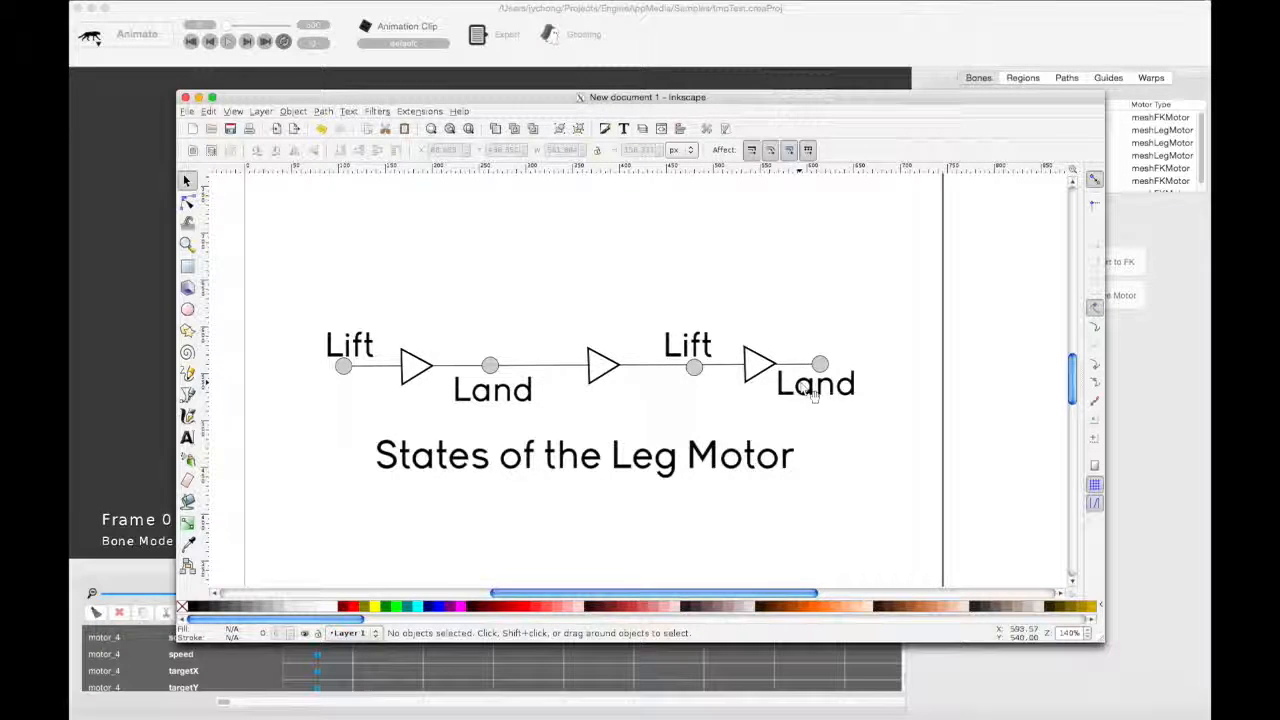
pyautogui.moveTo(716, 50)
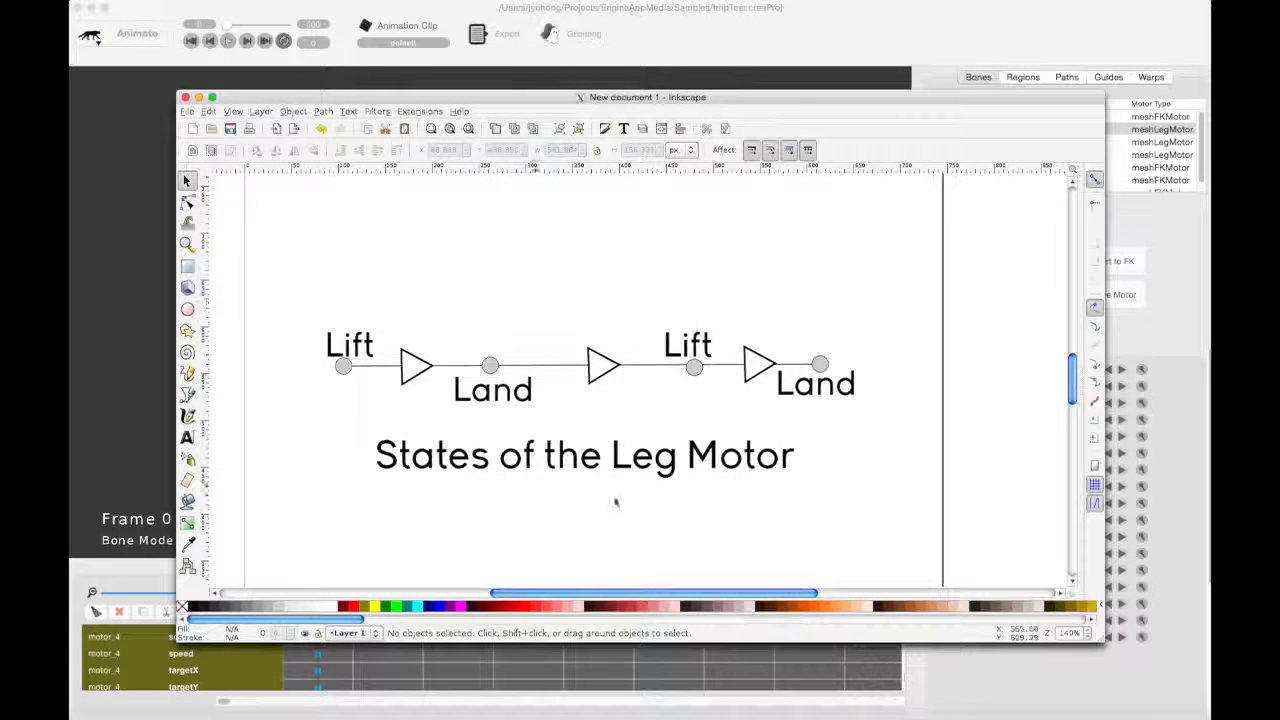
pyautogui.moveTo(518, 488)
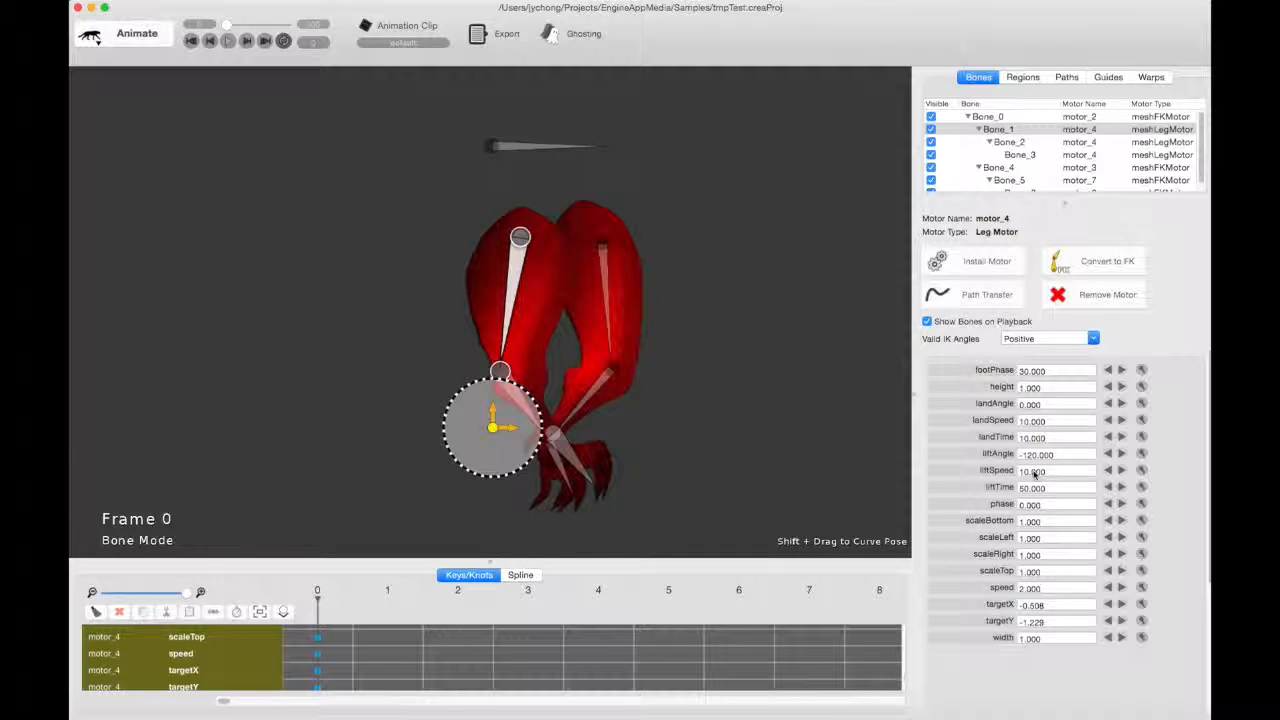
pyautogui.moveTo(1048, 438)
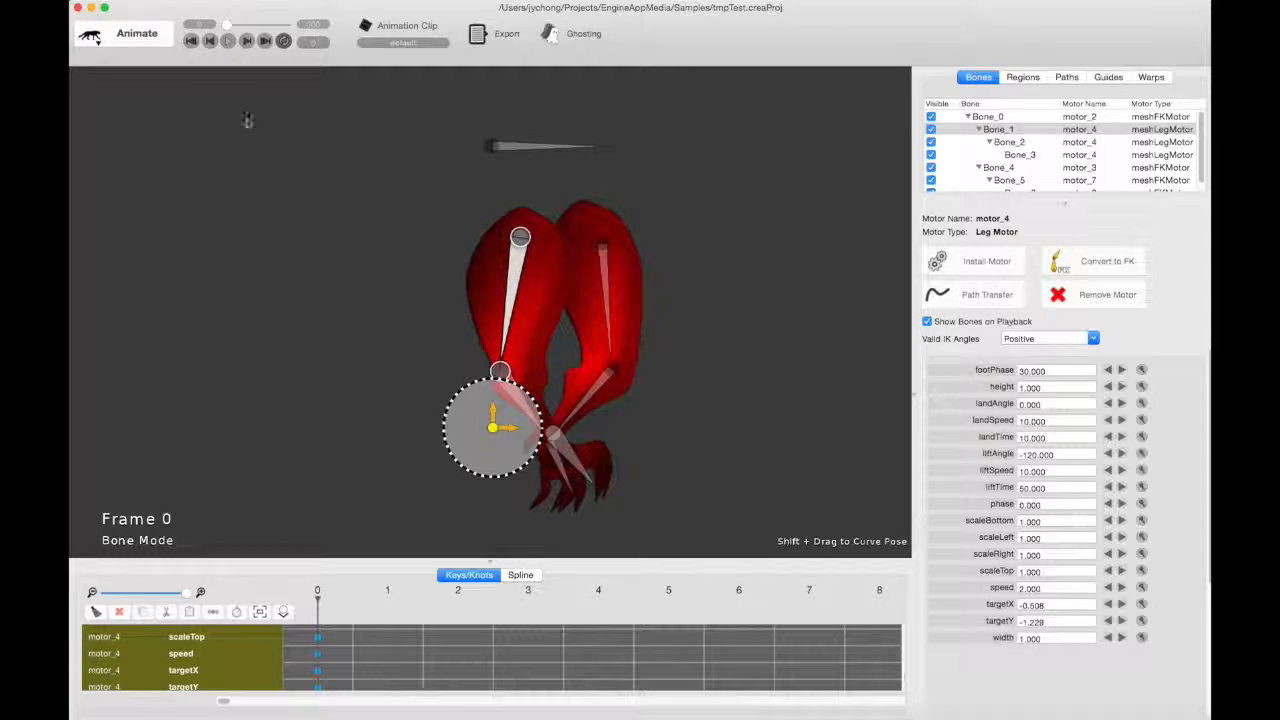
# Step: Give the Leg Motor a new footPhase value and replay to shift when the foot lifts and lands
pyautogui.click(228, 40)
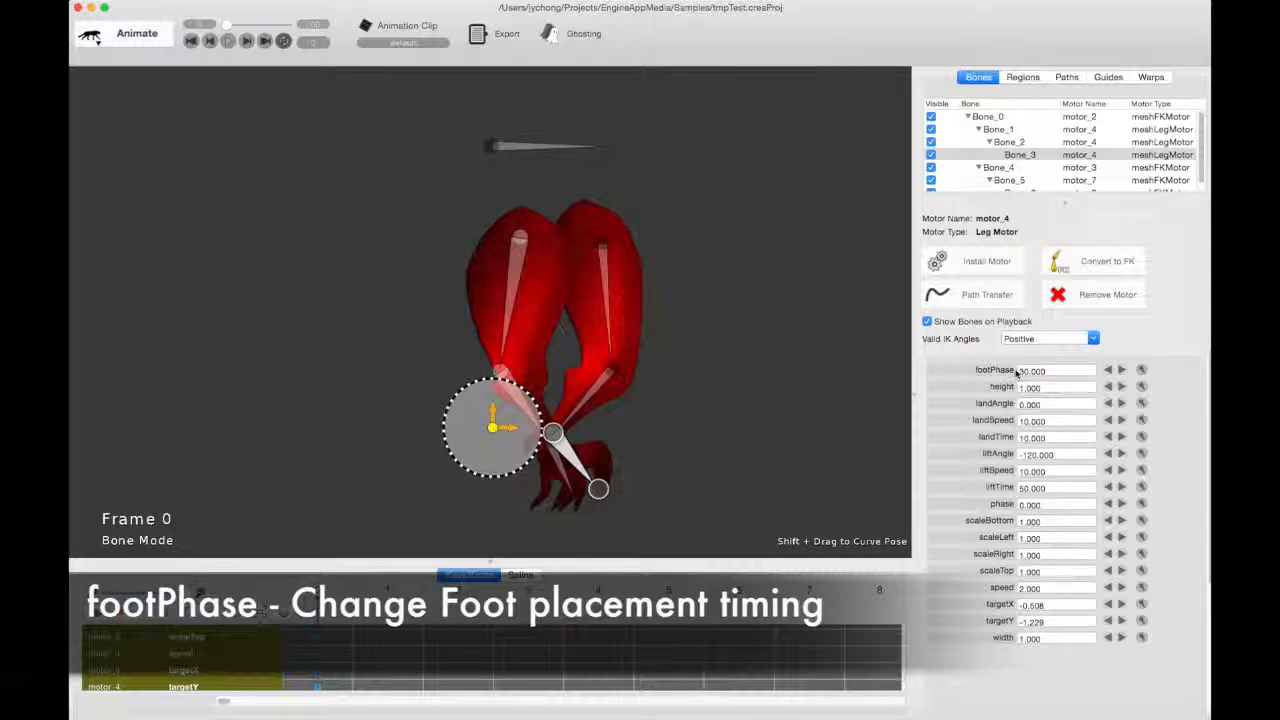
pyautogui.click(1056, 370)
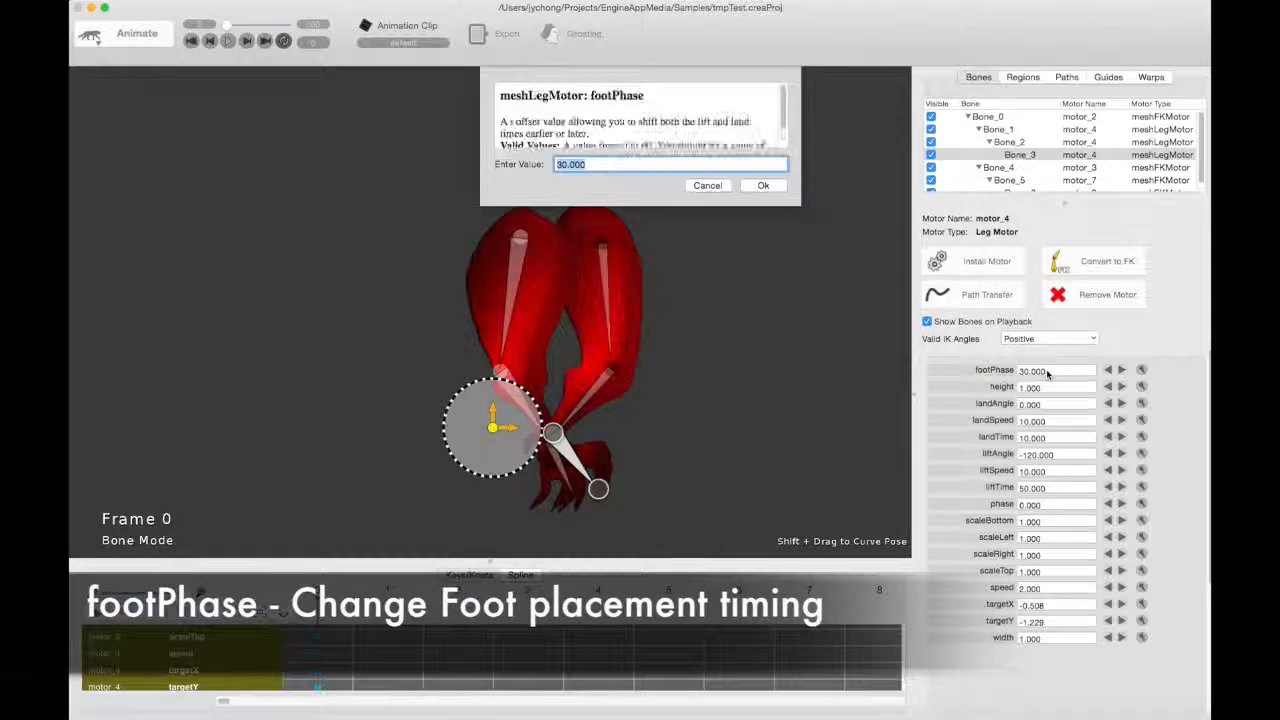
pyautogui.click(764, 184)
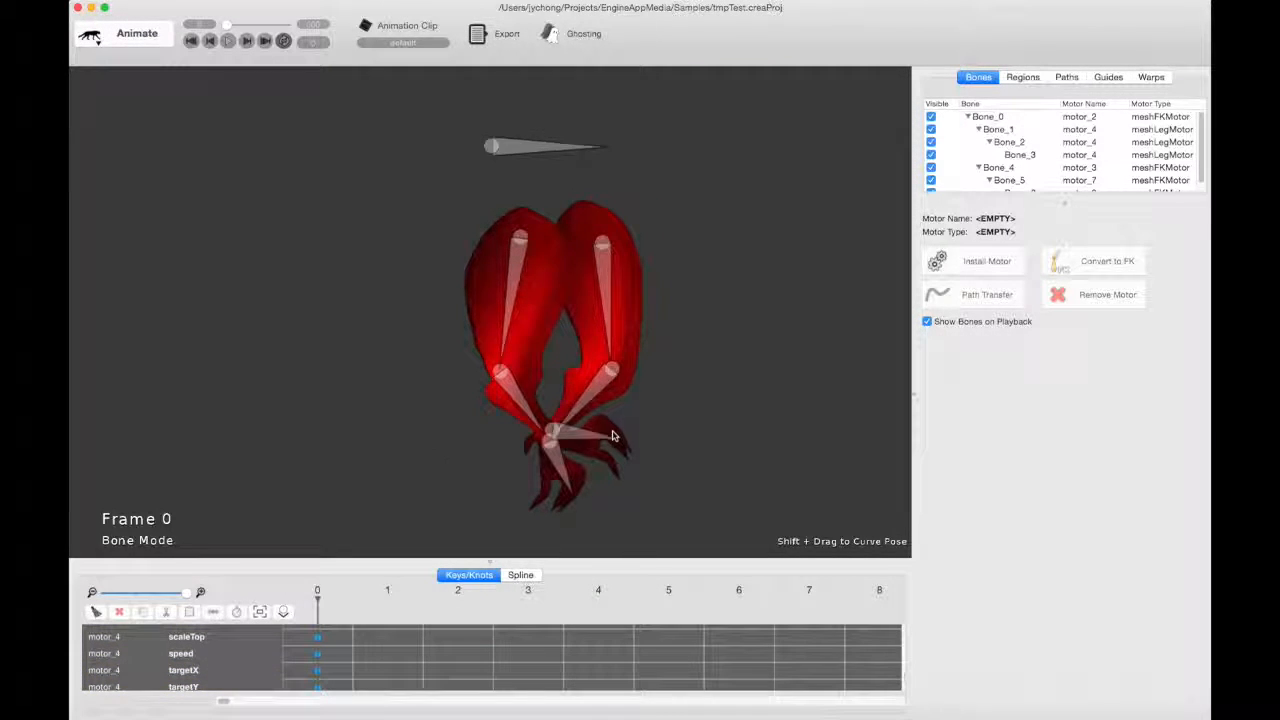
pyautogui.click(228, 40)
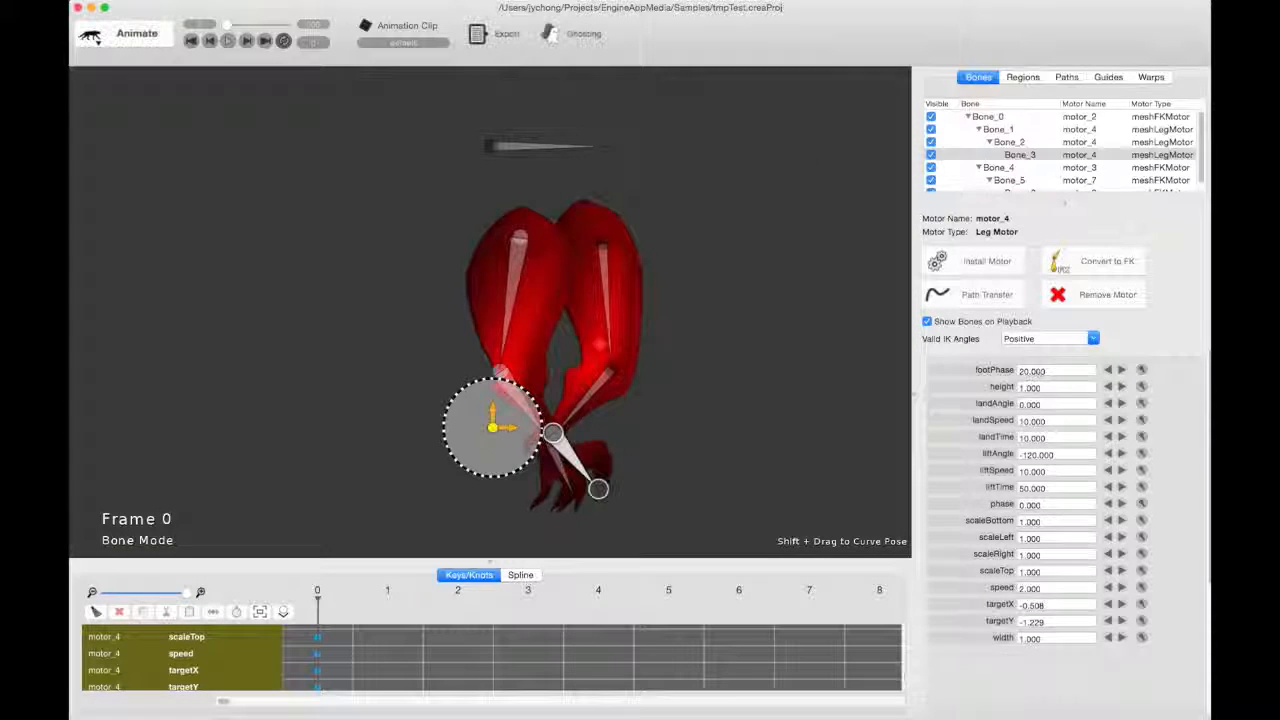
pyautogui.click(228, 40)
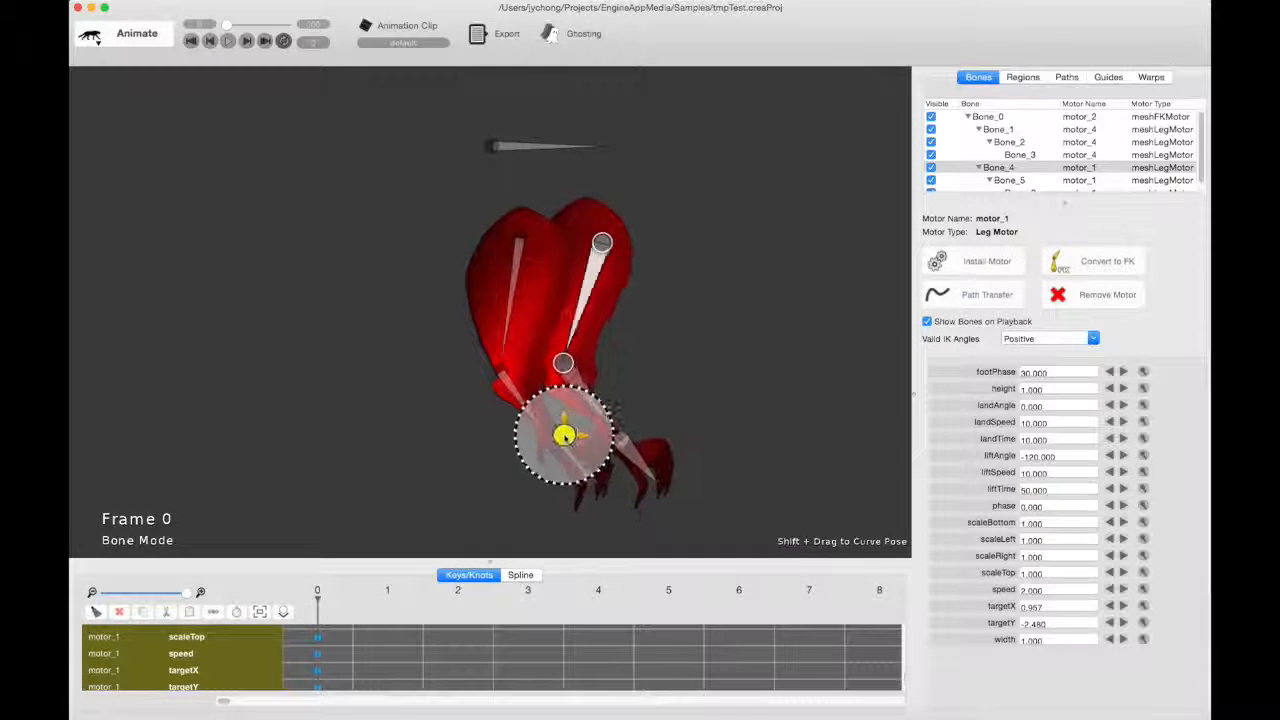
# Step: Preview the walk with both legs' Leg Motors stepping out of phase
pyautogui.click(228, 40)
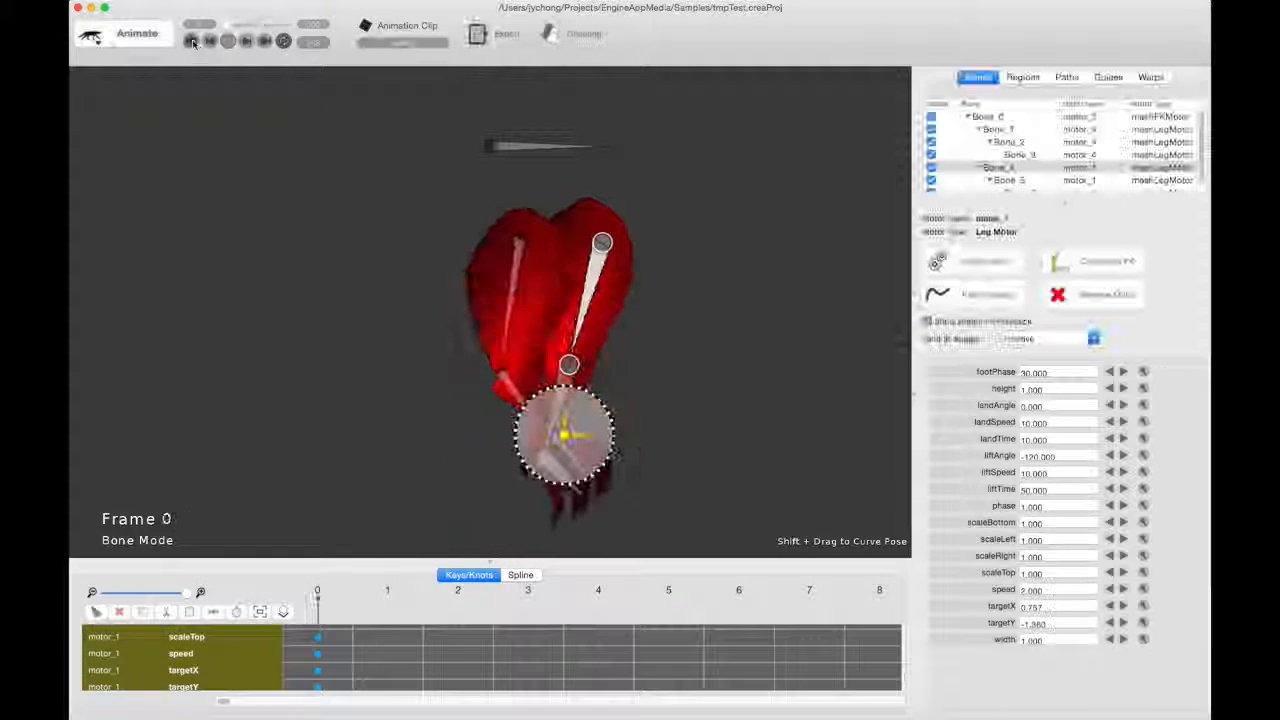
# Step: Load the smilodon sabertooth cat sample and preview its run animation
pyautogui.click(100, 4)
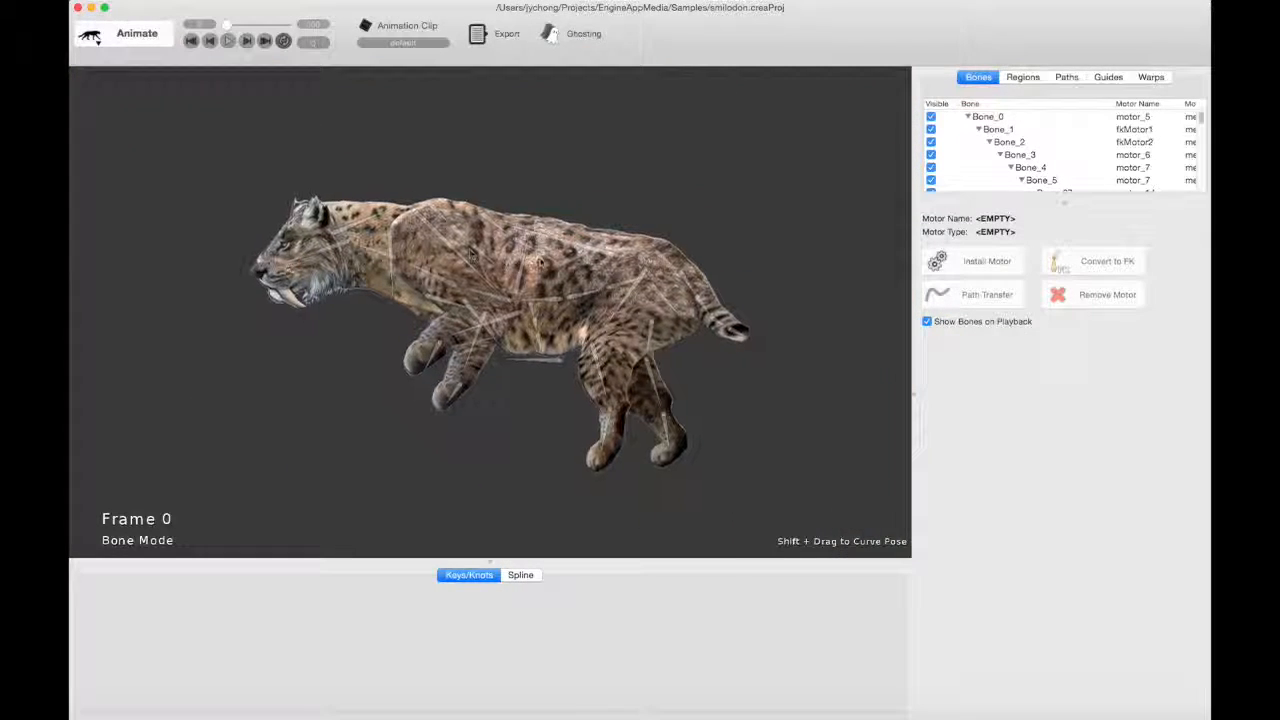
pyautogui.click(228, 40)
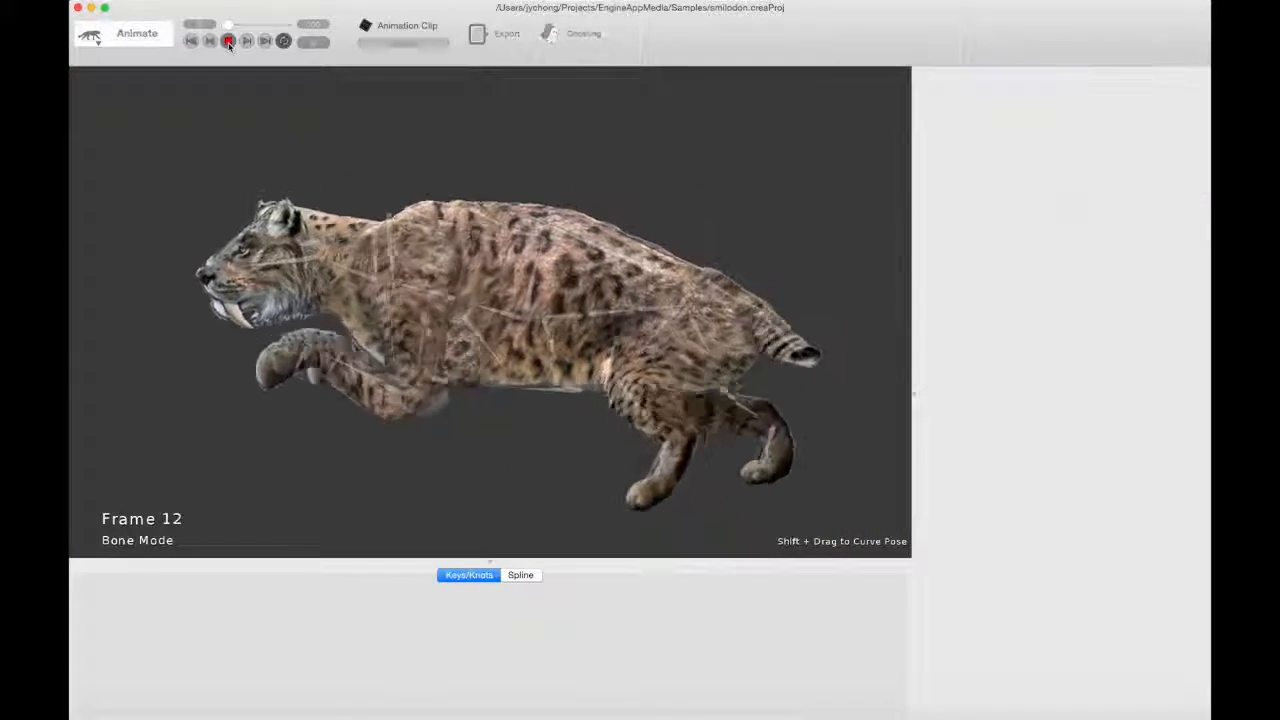
pyautogui.click(228, 40)
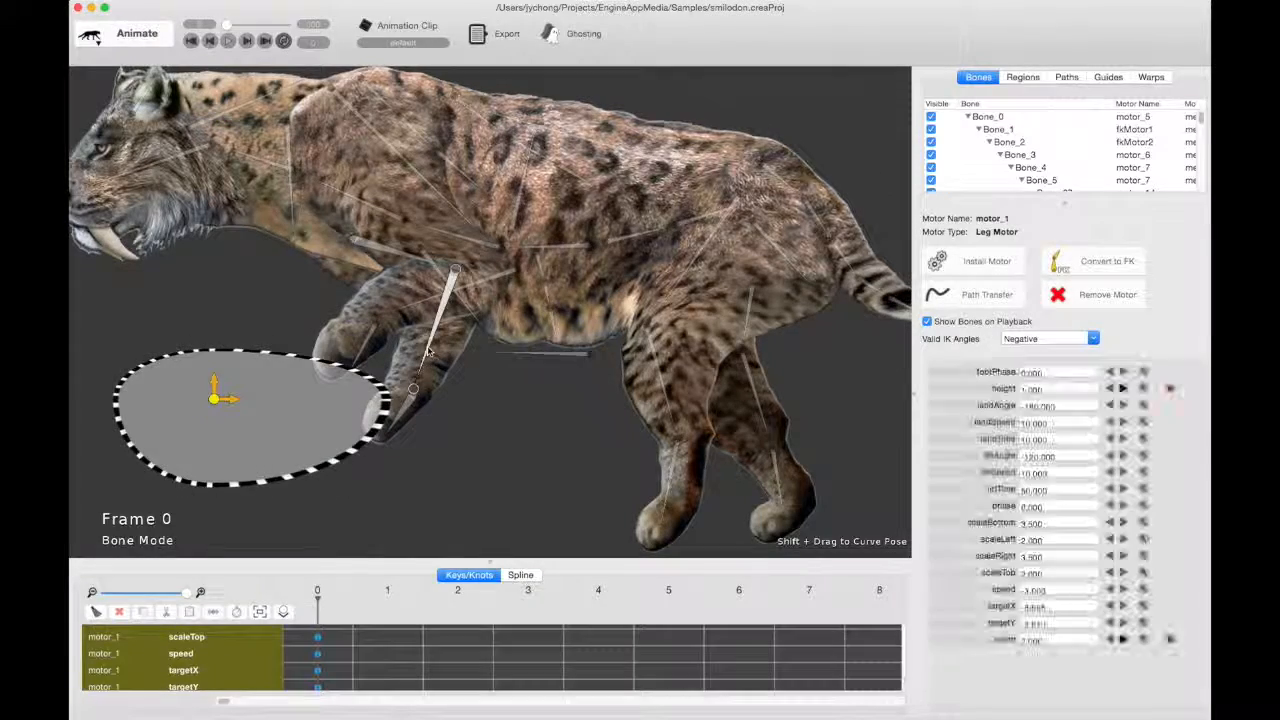
pyautogui.click(228, 40)
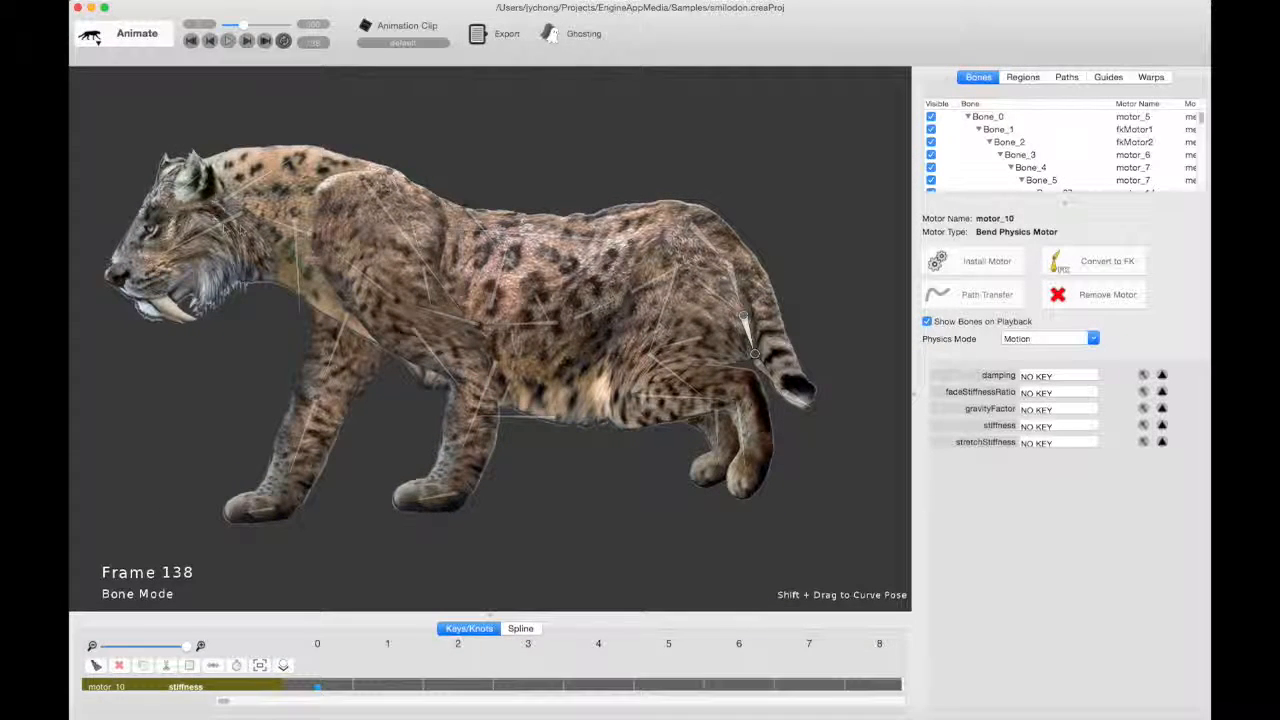
# Step: Select the cat's bone carrying a Bend Physics Motor to list its settings
pyautogui.click(378, 132)
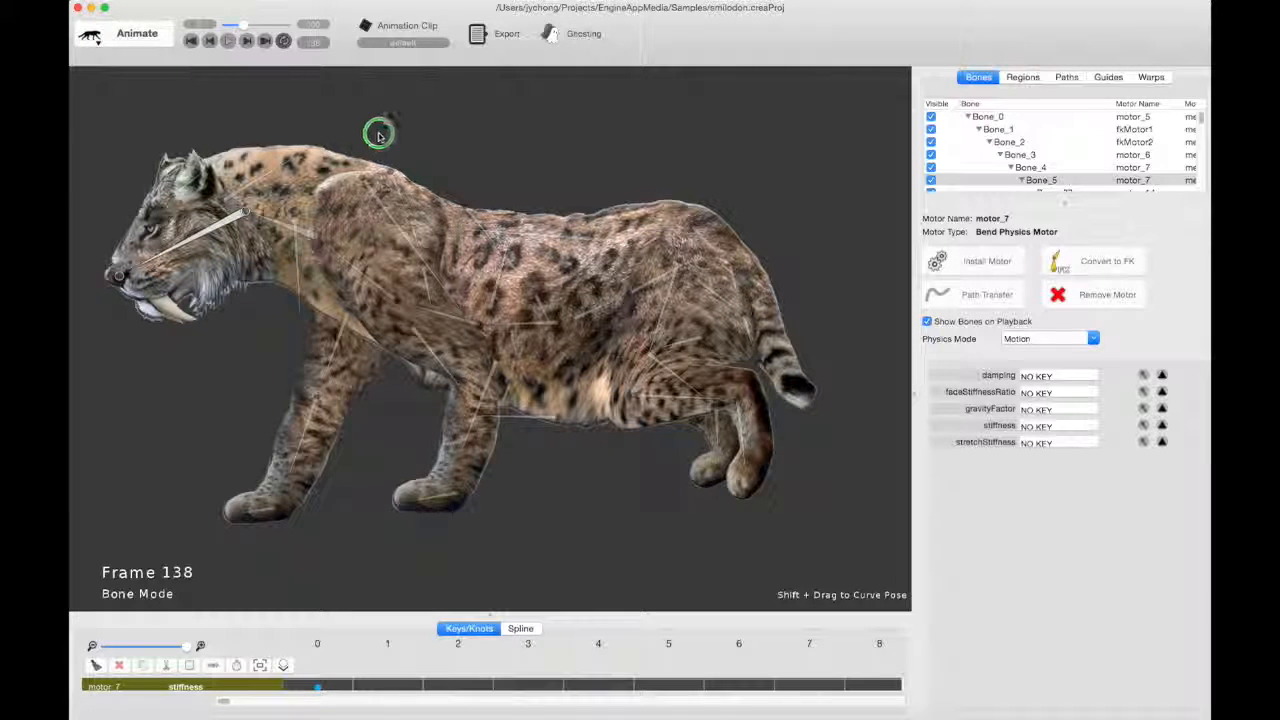